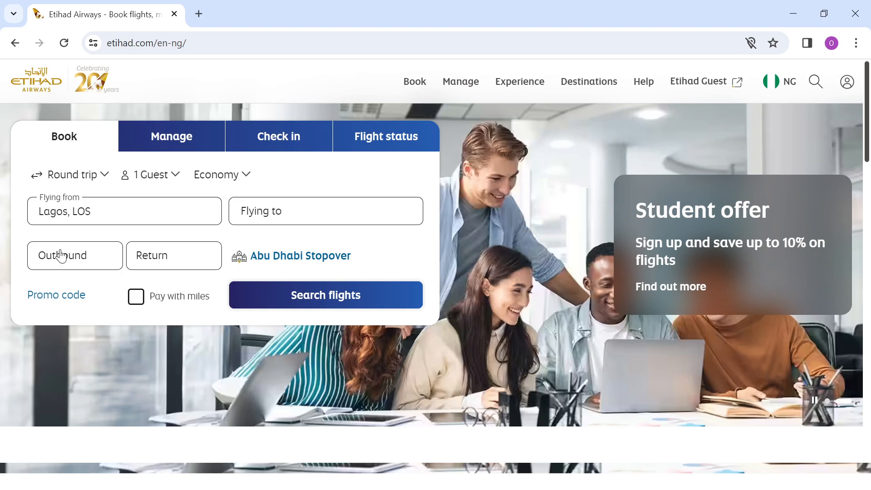
mouse_move(34, 87)
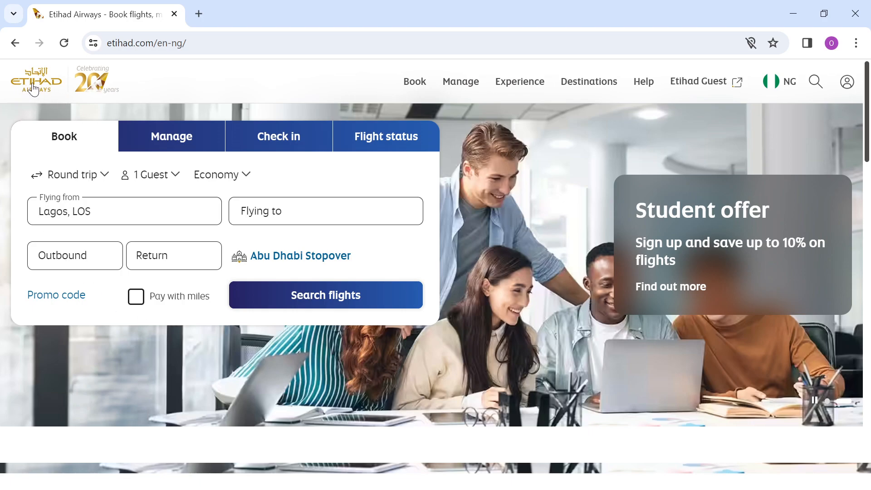
mouse_move(32, 96)
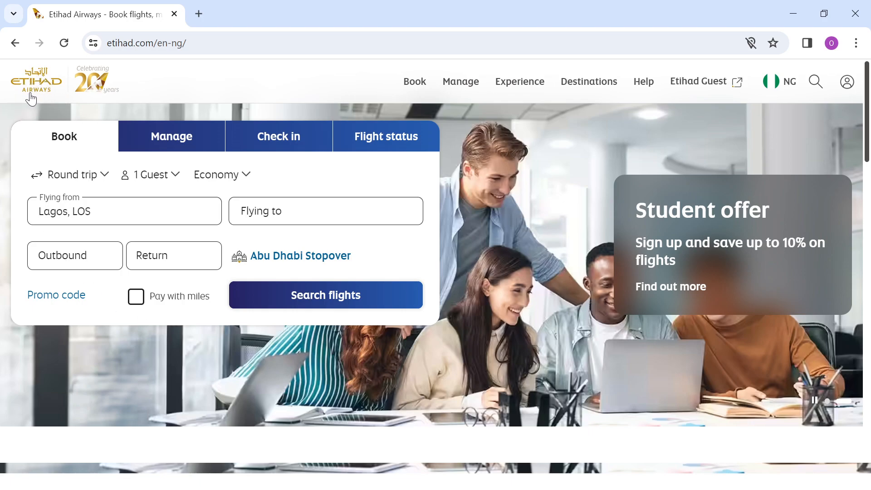
mouse_move(40, 104)
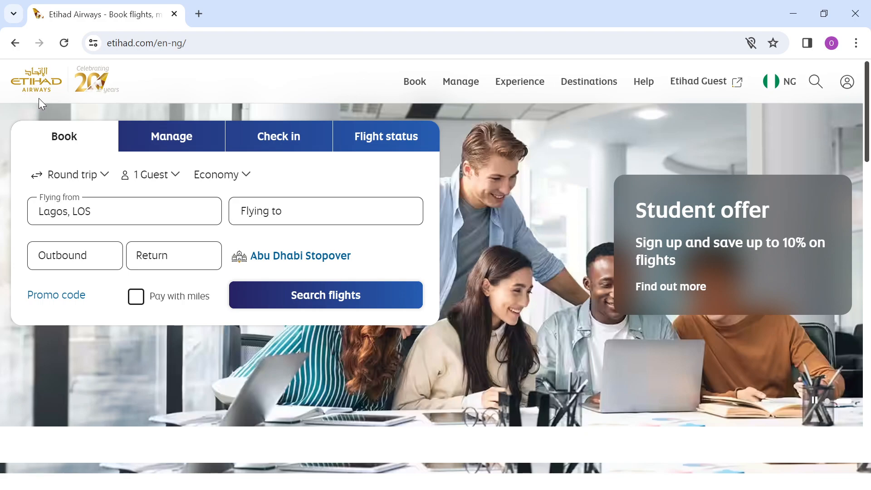
Bring up the Manage menu listing booking management, check-in, extras and flight status
click(414, 81)
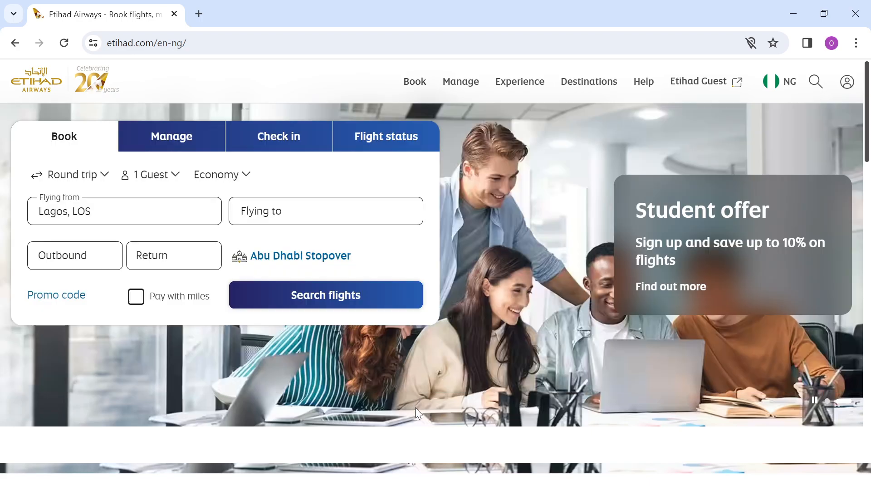
mouse_move(566, 121)
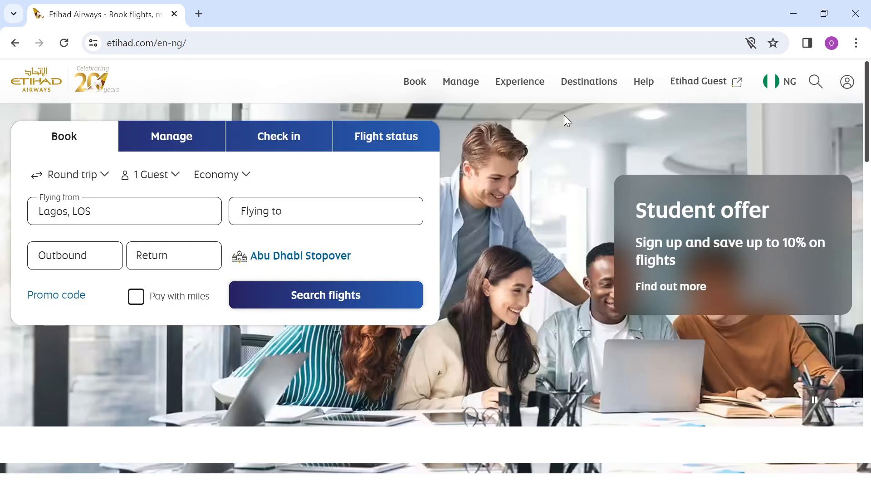
mouse_move(669, 113)
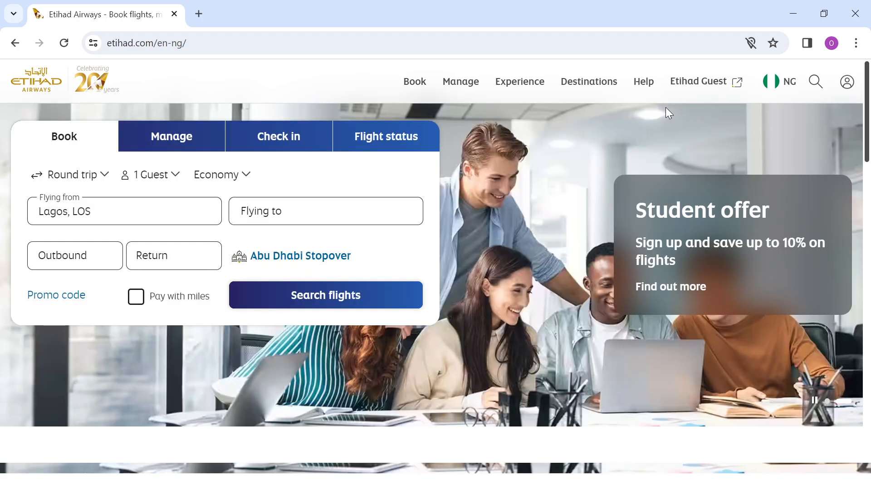
mouse_move(808, 97)
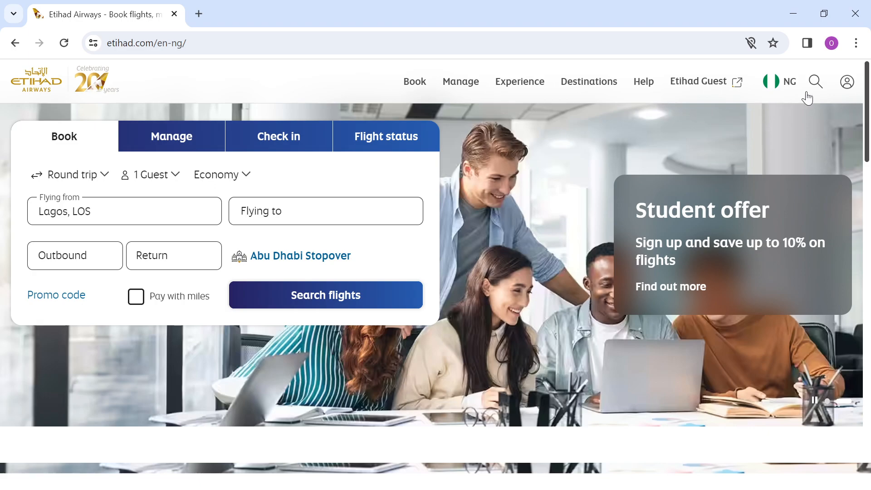
mouse_move(842, 95)
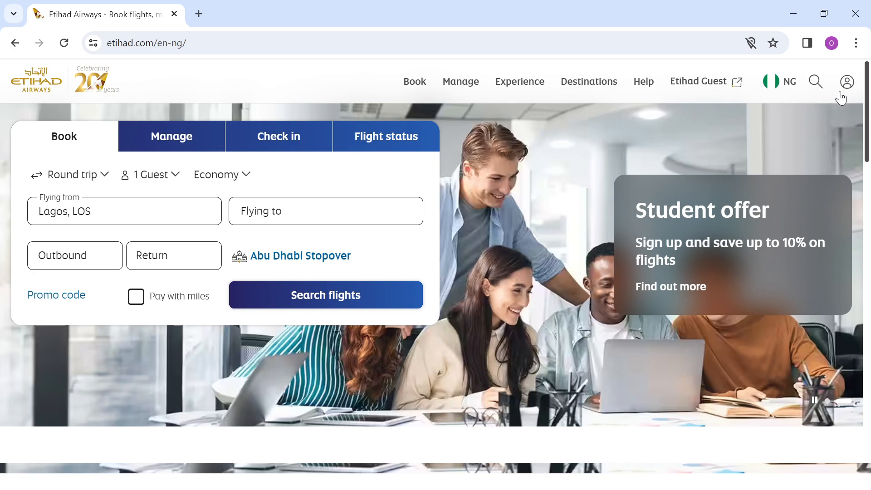
mouse_move(854, 96)
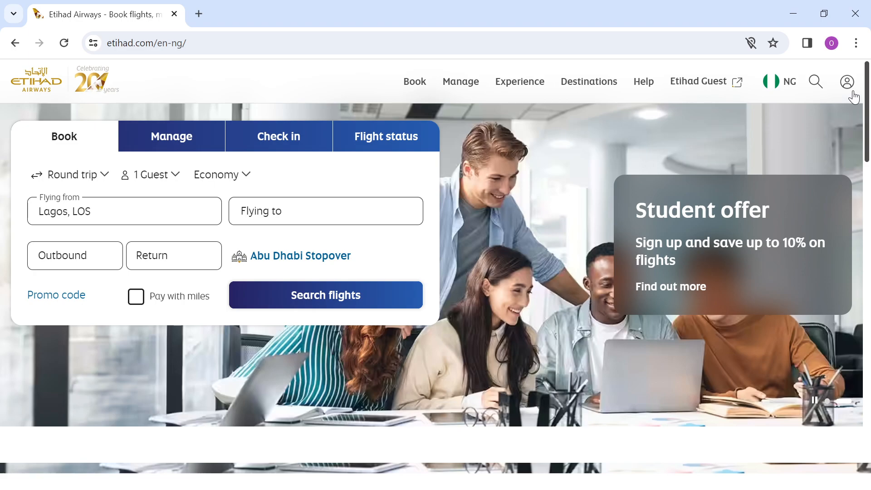
mouse_move(842, 100)
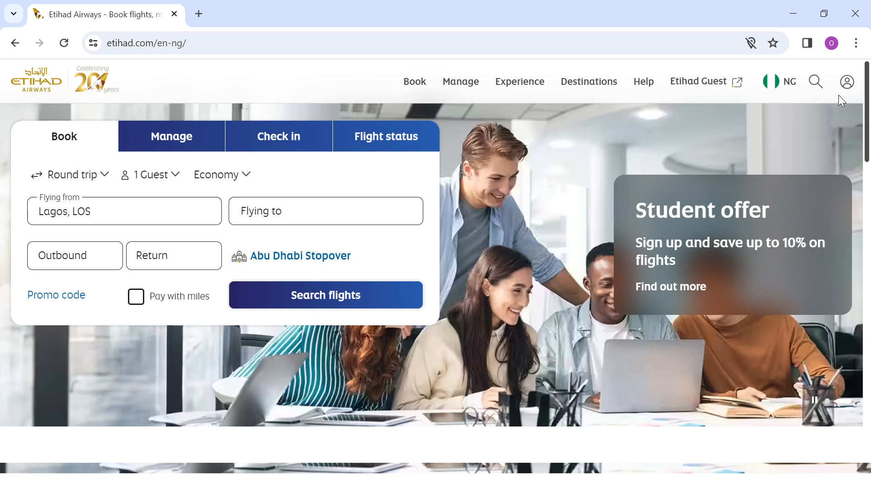
mouse_move(544, 227)
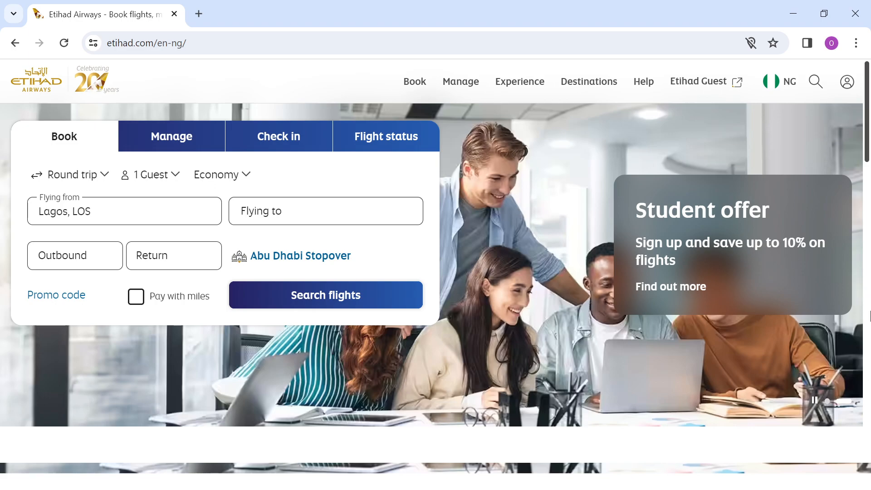
mouse_move(636, 317)
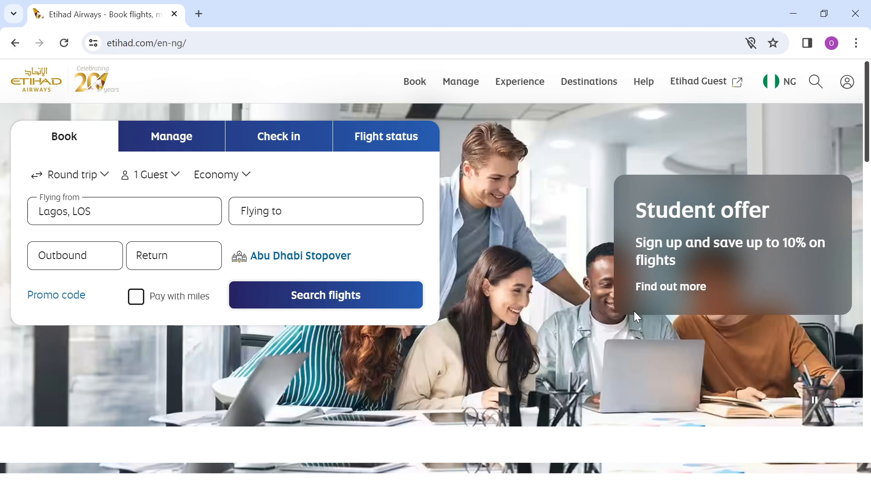
mouse_move(547, 262)
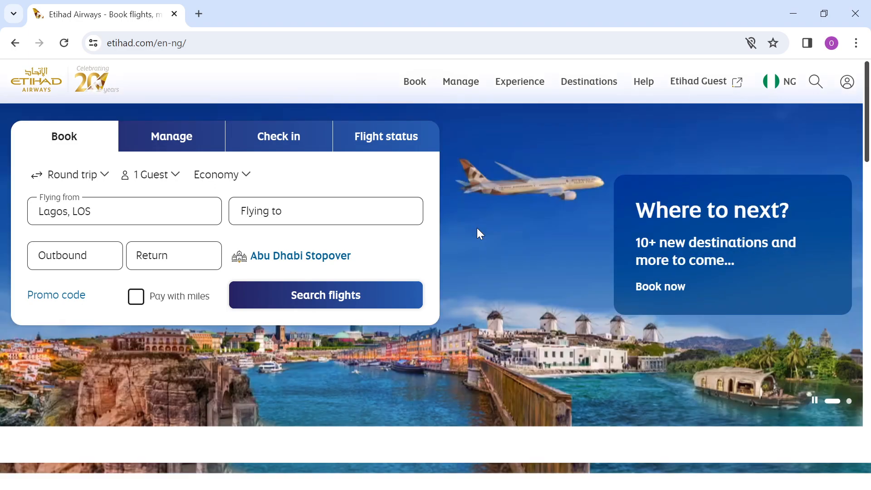
mouse_move(491, 110)
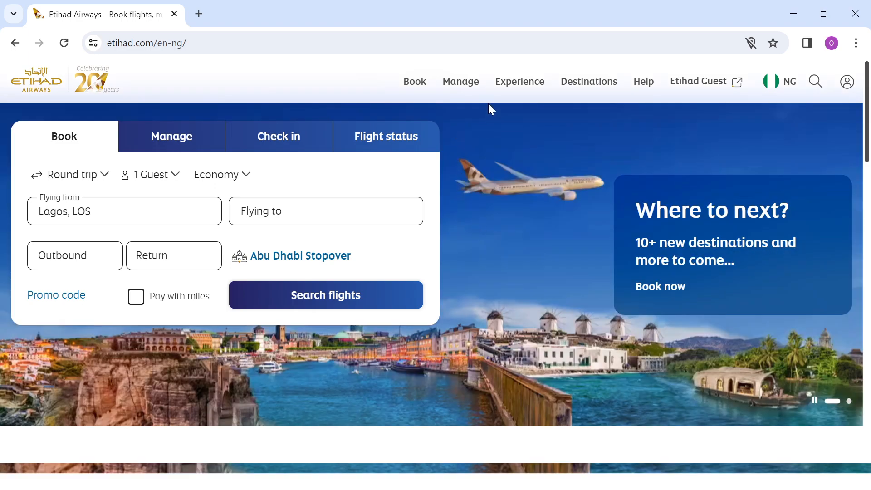
mouse_move(473, 102)
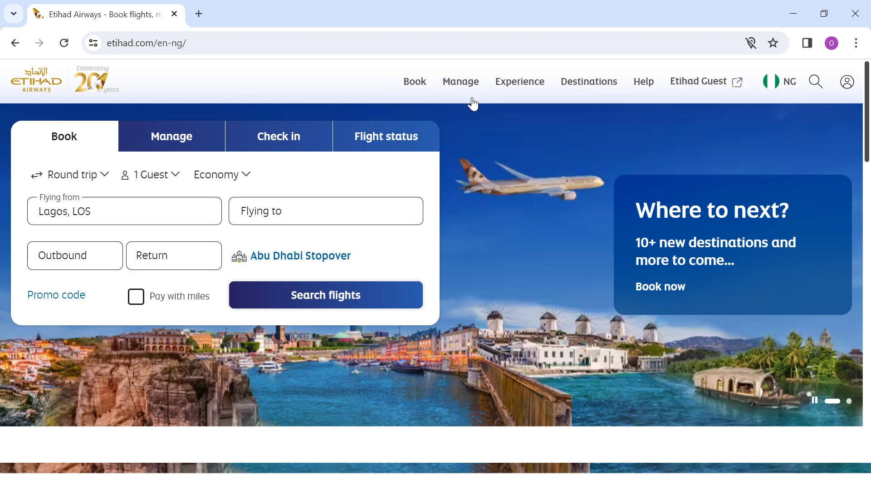
mouse_move(462, 94)
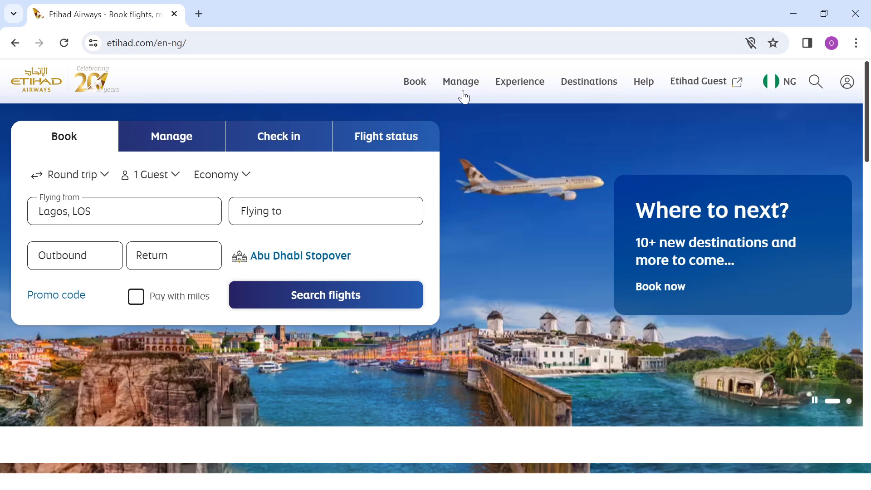
click(460, 81)
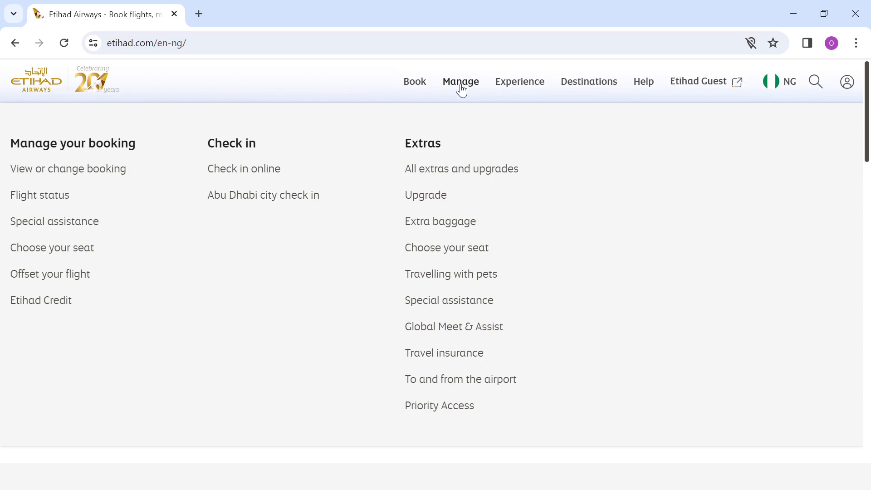
mouse_move(121, 195)
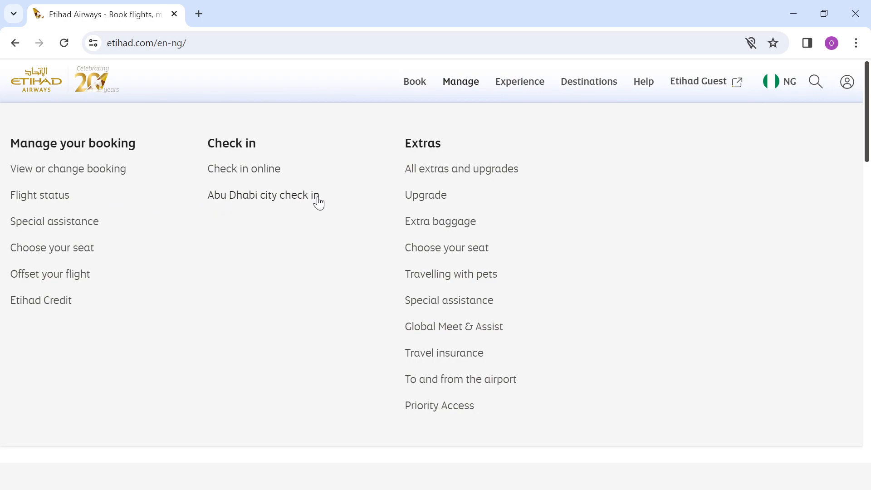
mouse_move(27, 183)
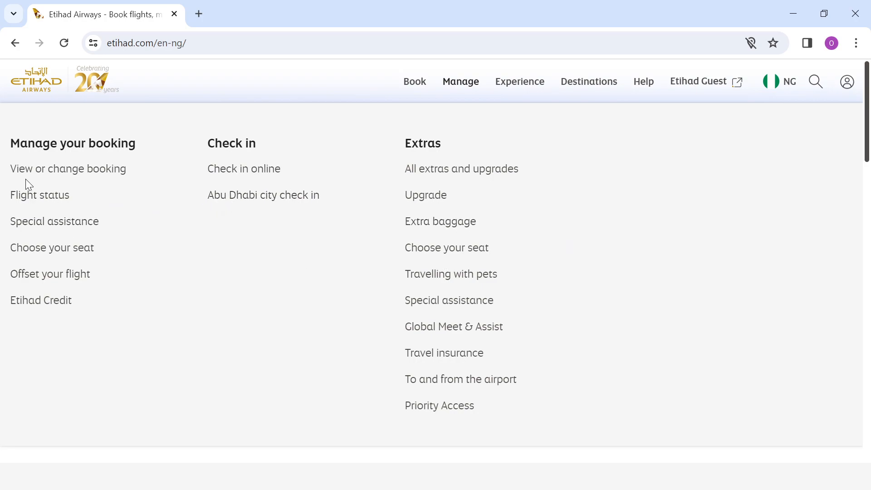
mouse_move(17, 191)
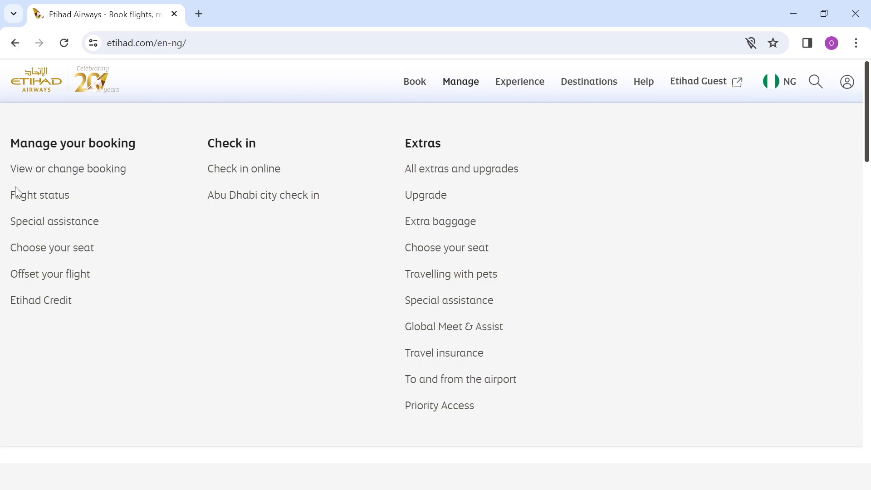
mouse_move(121, 180)
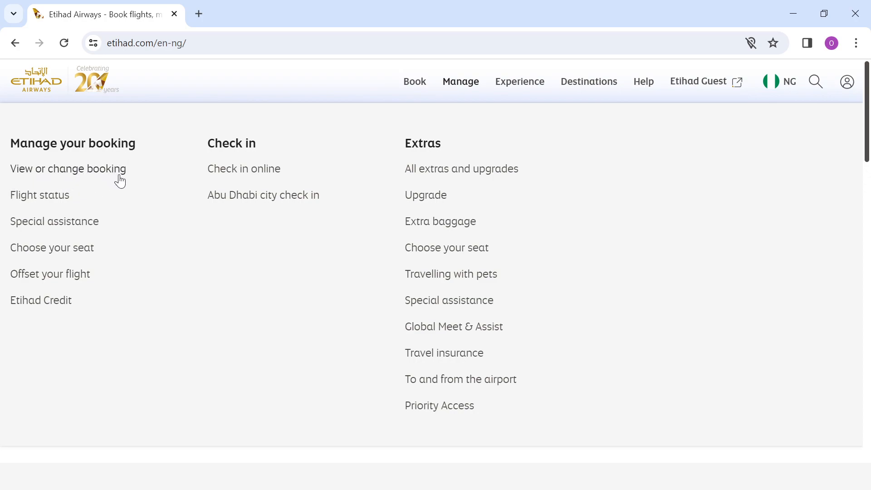
mouse_move(33, 227)
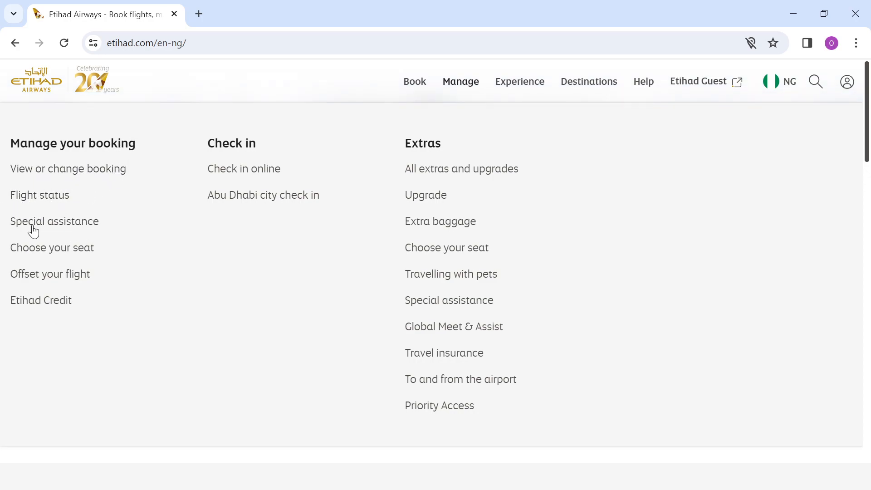
mouse_move(55, 217)
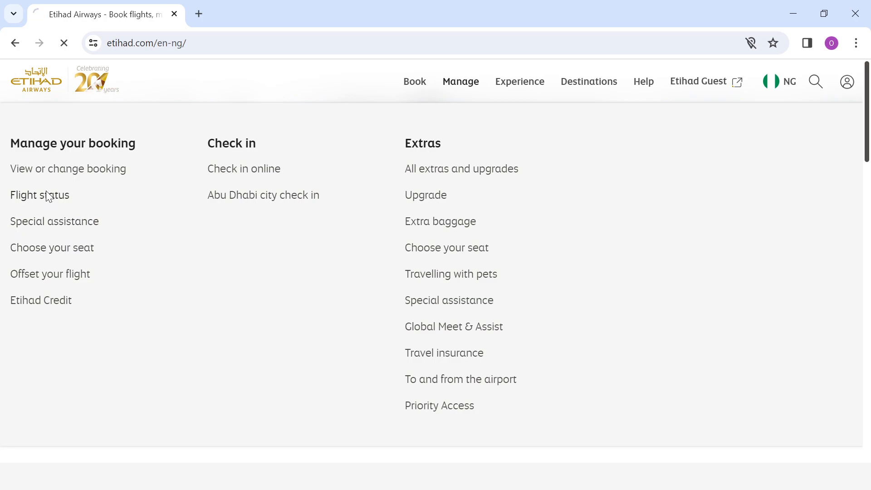
Go to the Flight status tracker page and look over its search form
click(39, 194)
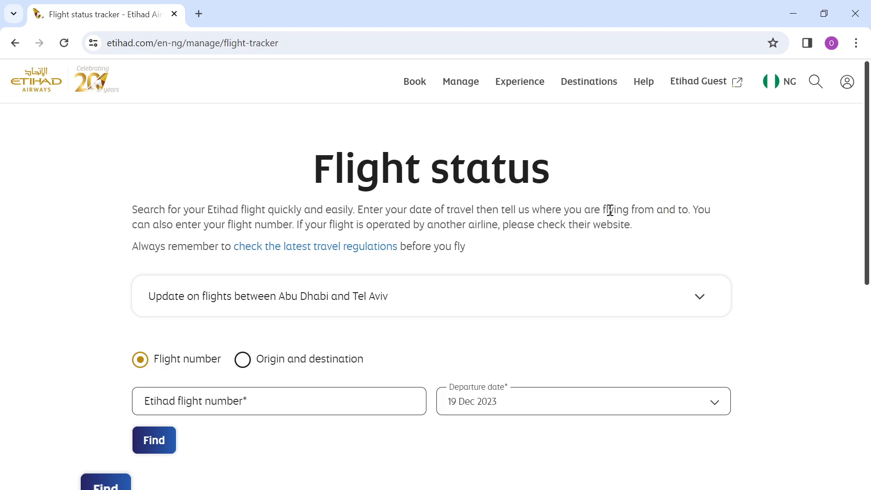
mouse_move(846, 82)
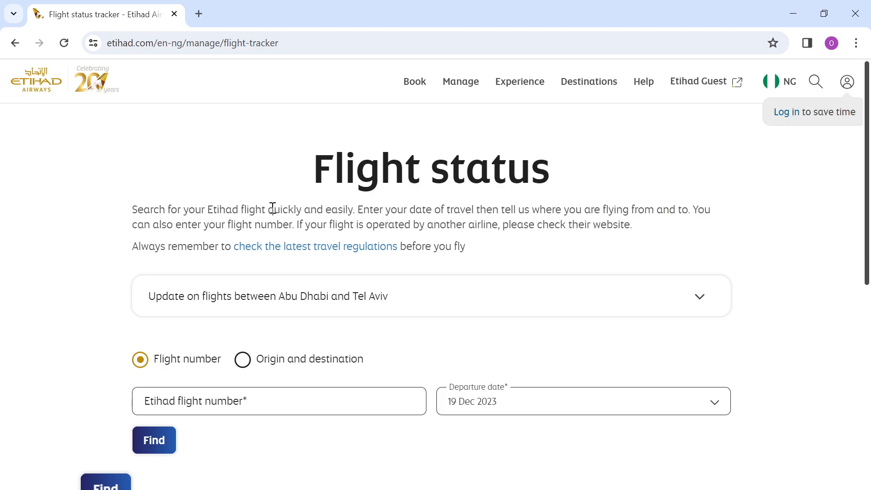
mouse_move(304, 278)
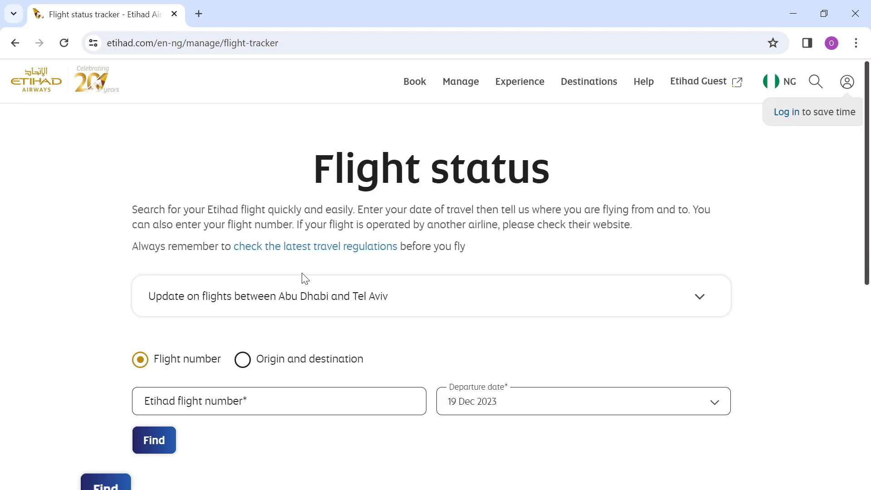
mouse_move(218, 235)
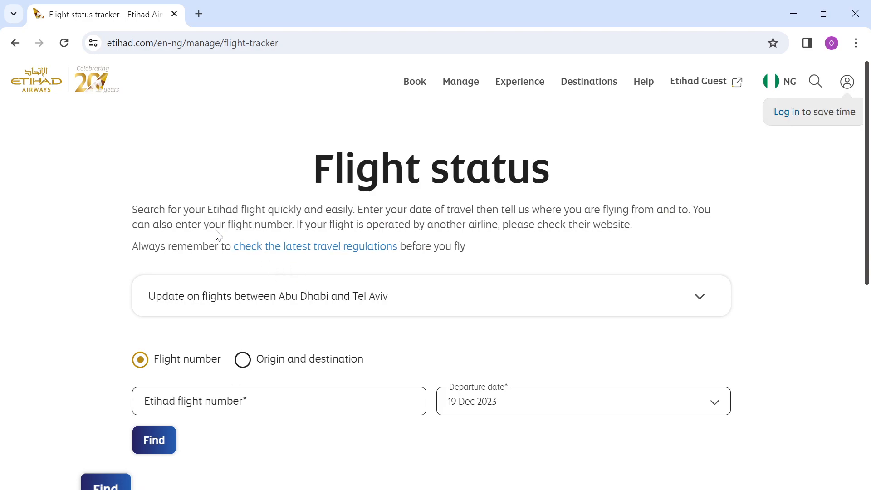
mouse_move(131, 216)
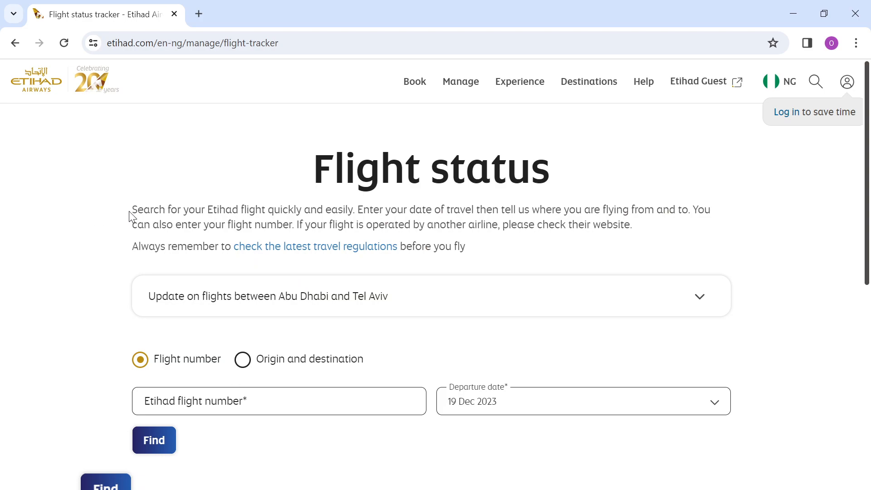
mouse_move(273, 225)
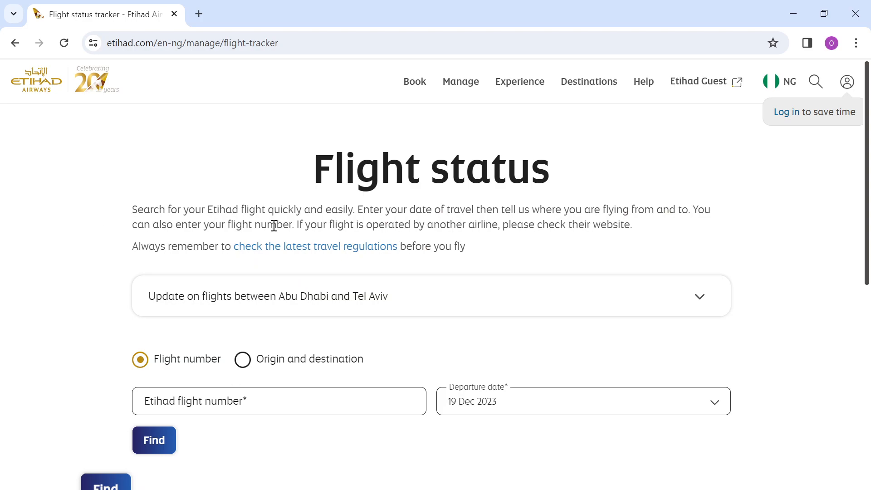
mouse_move(655, 235)
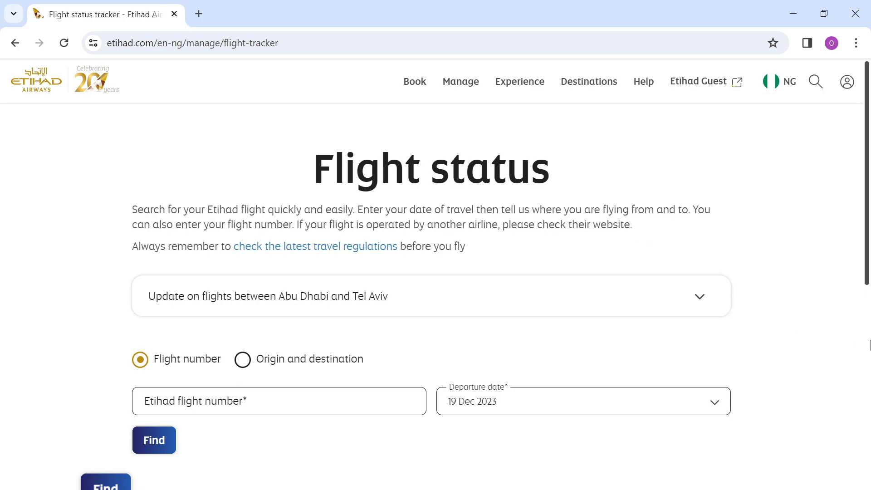
scroll(down, 3)
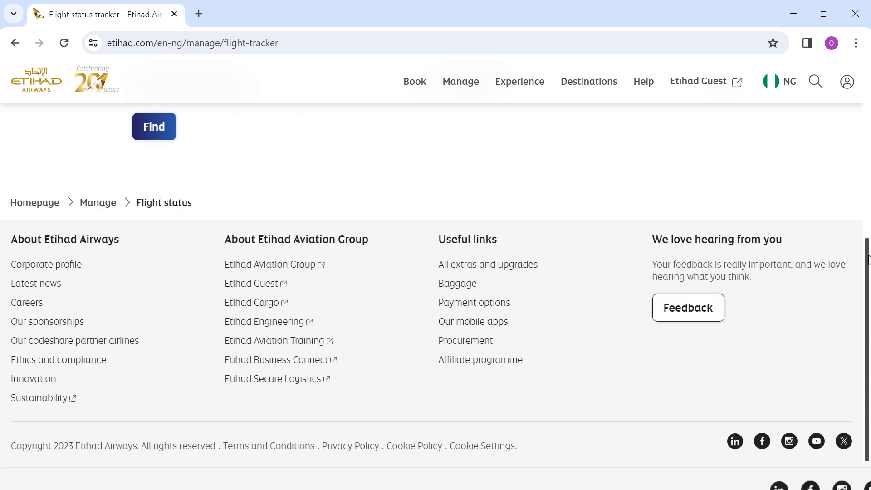
scroll(up, 3)
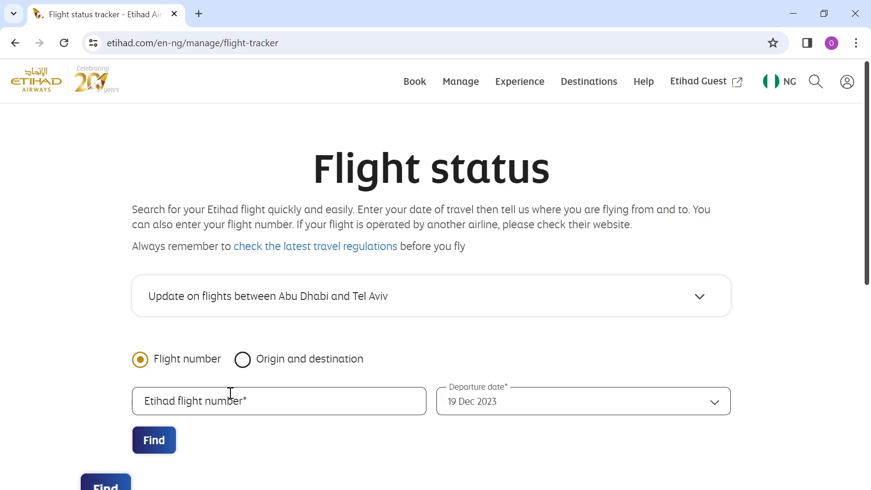
mouse_move(233, 404)
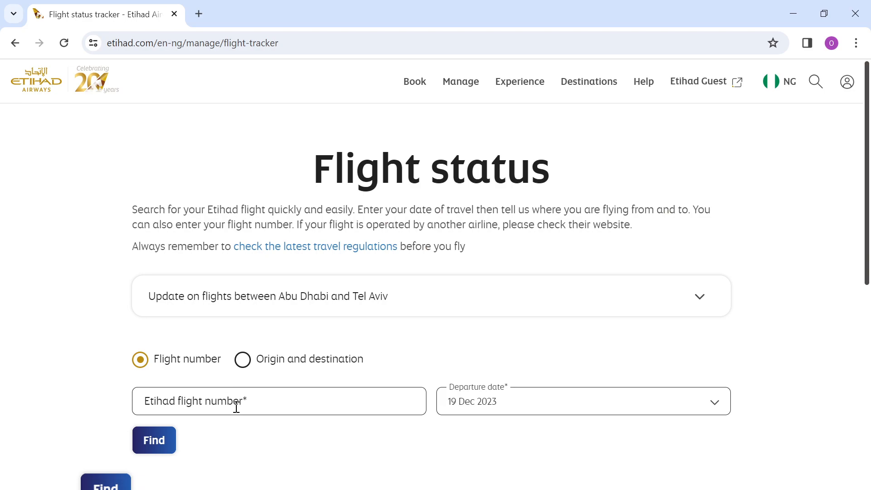
mouse_move(185, 382)
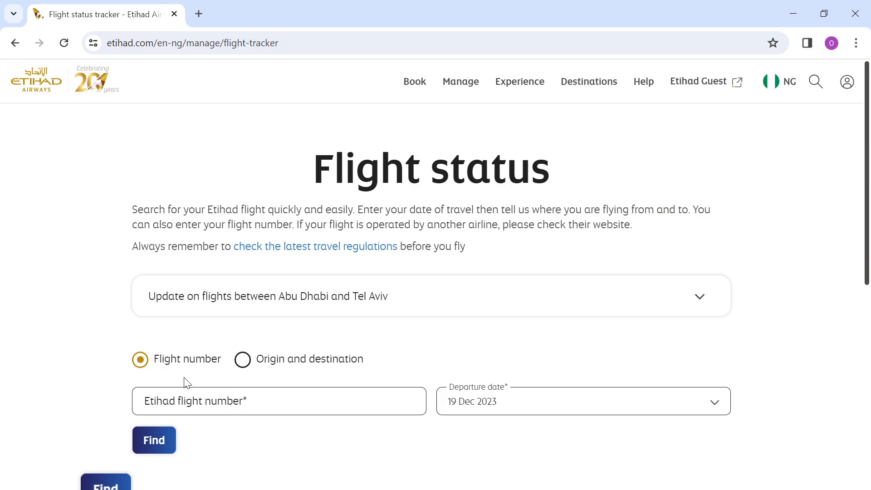
mouse_move(159, 368)
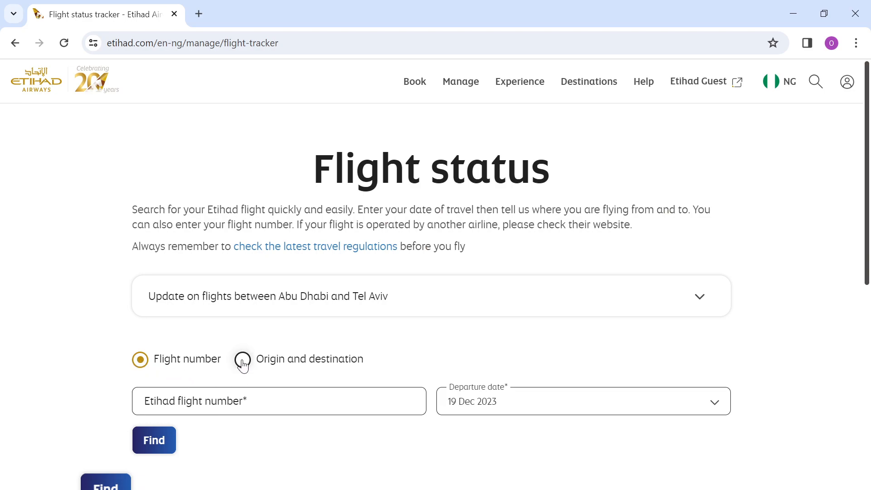
Try the Origin and destination search option, then return to search by Flight number
click(242, 359)
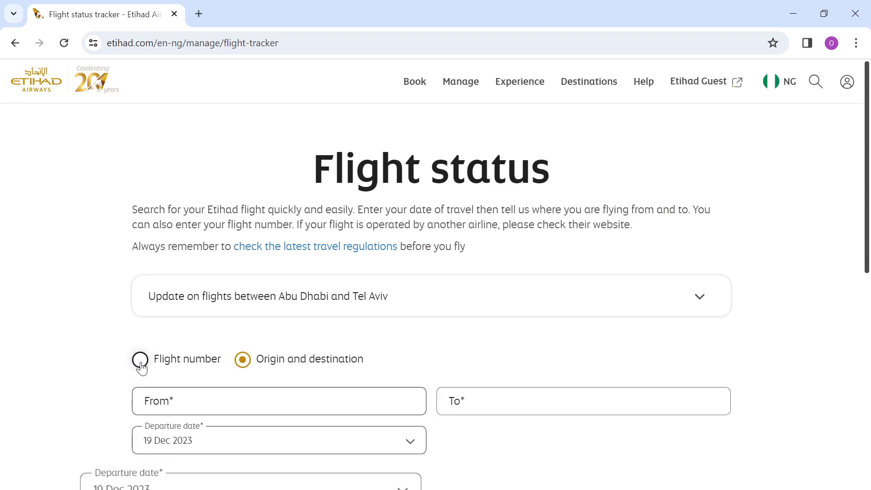
click(139, 358)
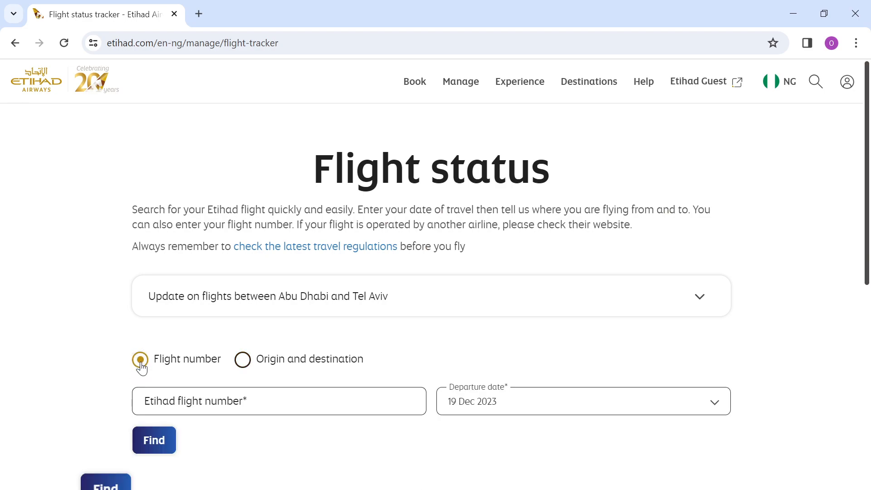
mouse_move(153, 384)
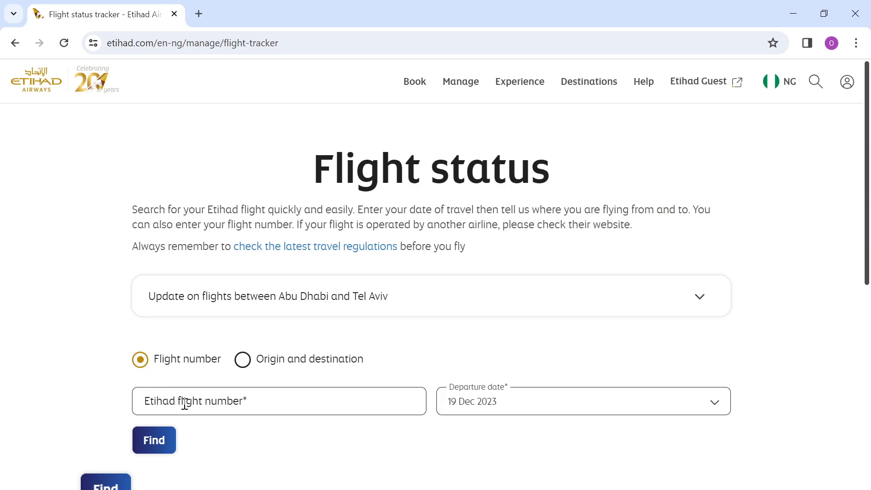
mouse_move(285, 408)
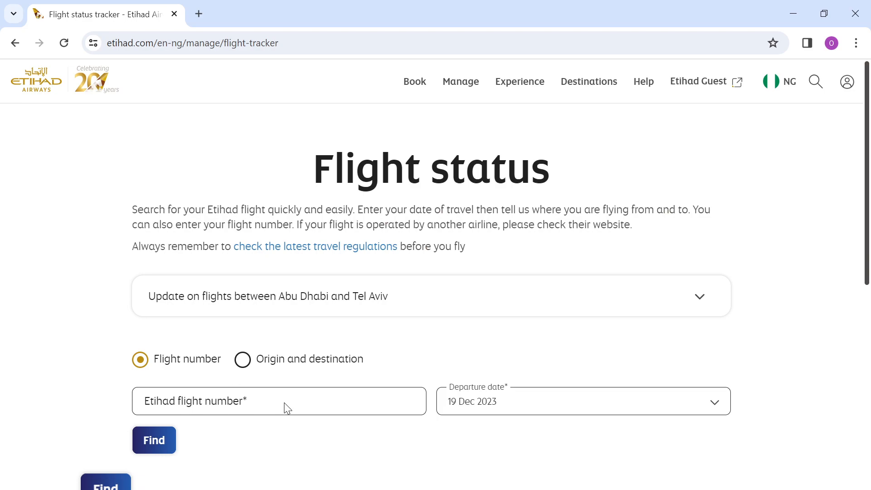
mouse_move(196, 403)
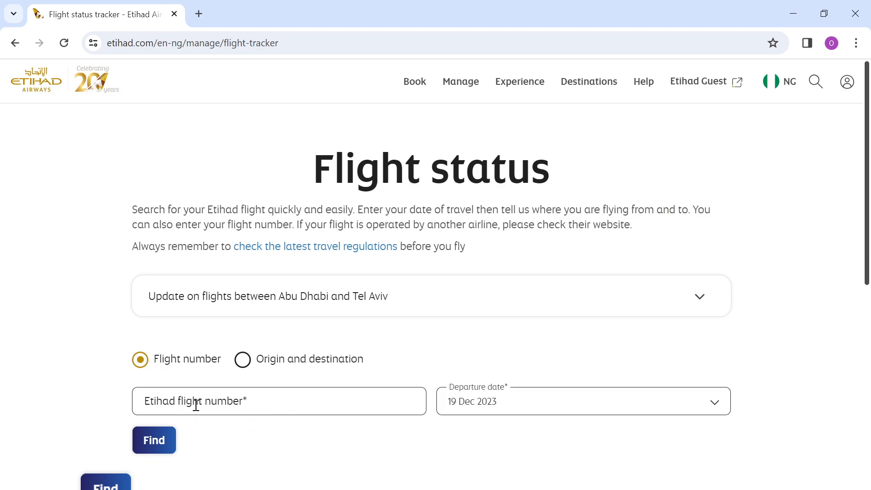
mouse_move(288, 408)
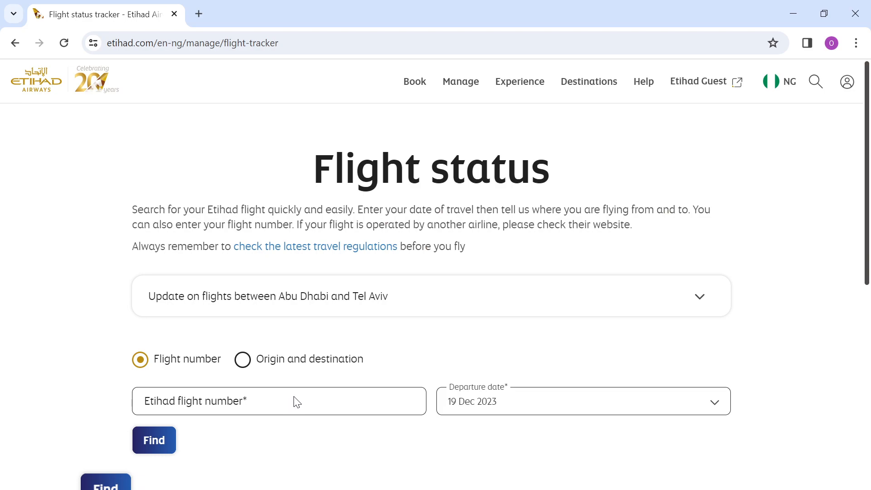
click(279, 400)
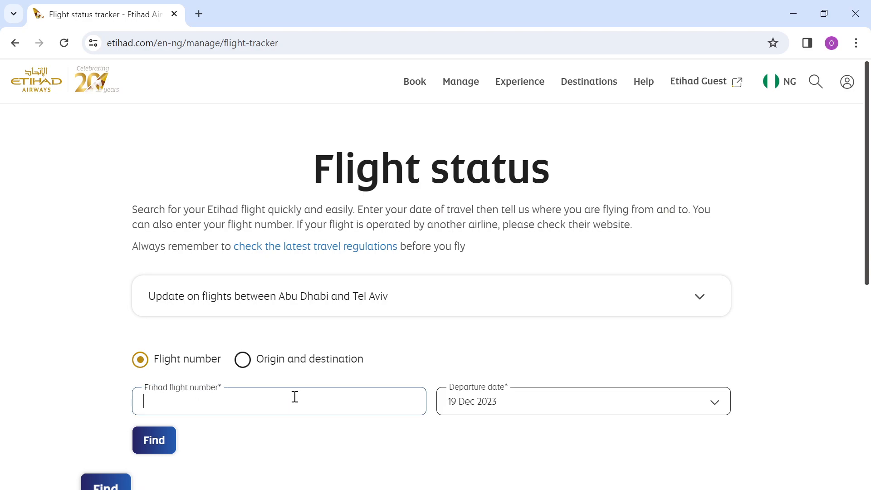
mouse_move(405, 400)
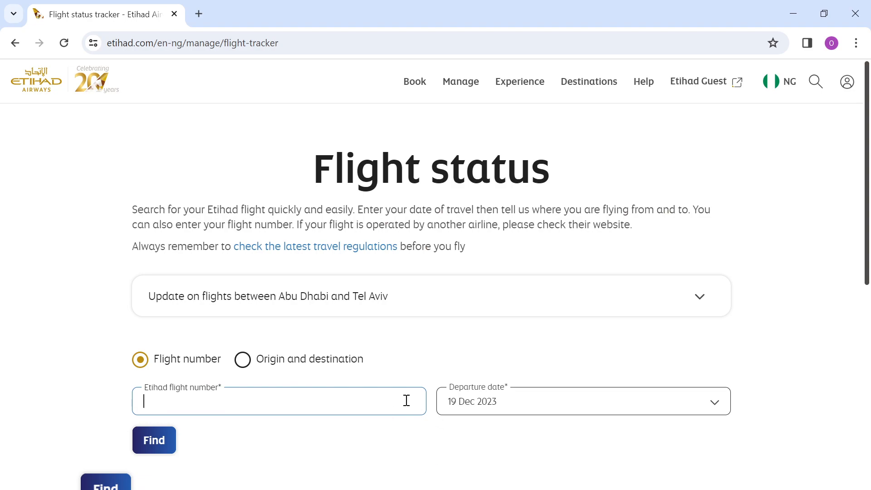
mouse_move(523, 412)
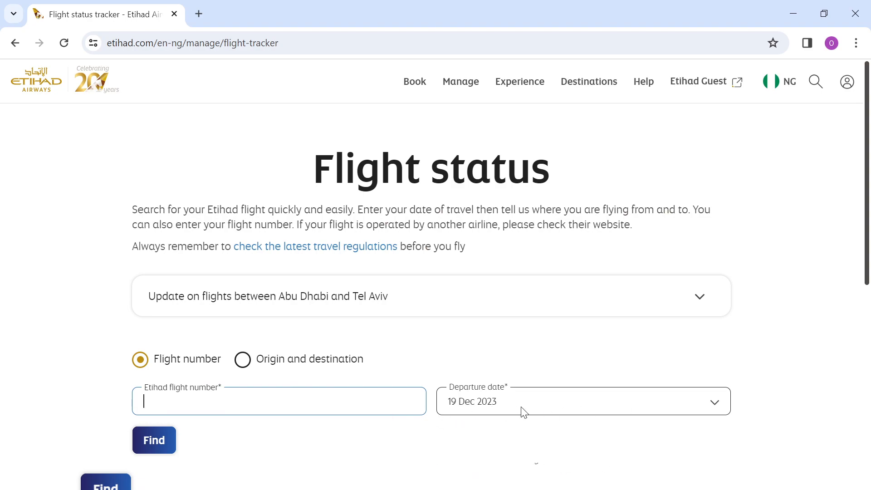
mouse_move(467, 420)
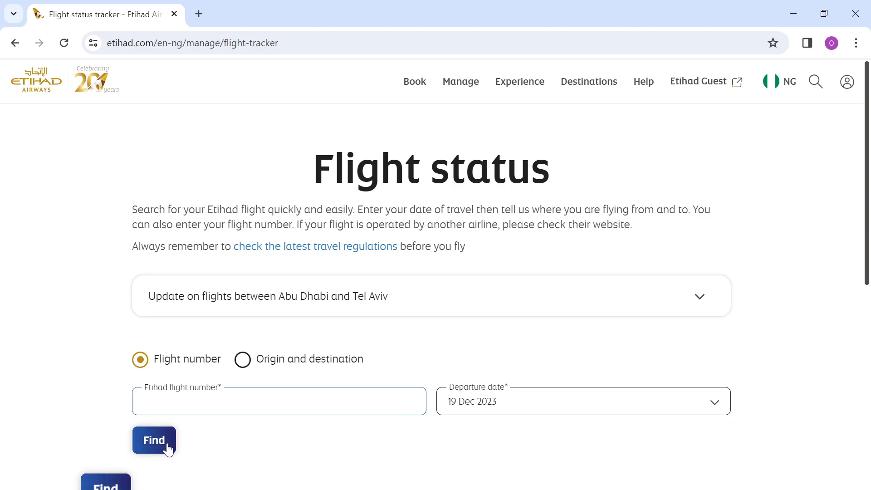
mouse_move(186, 441)
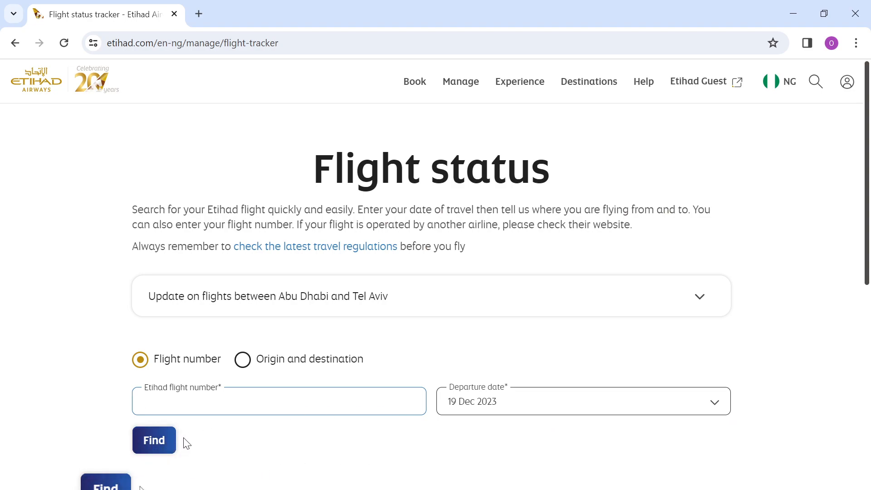
mouse_move(154, 439)
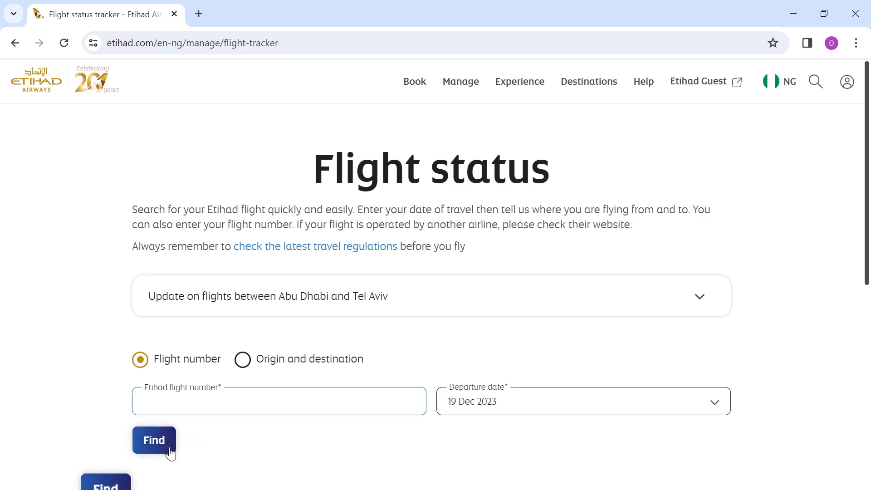
mouse_move(184, 447)
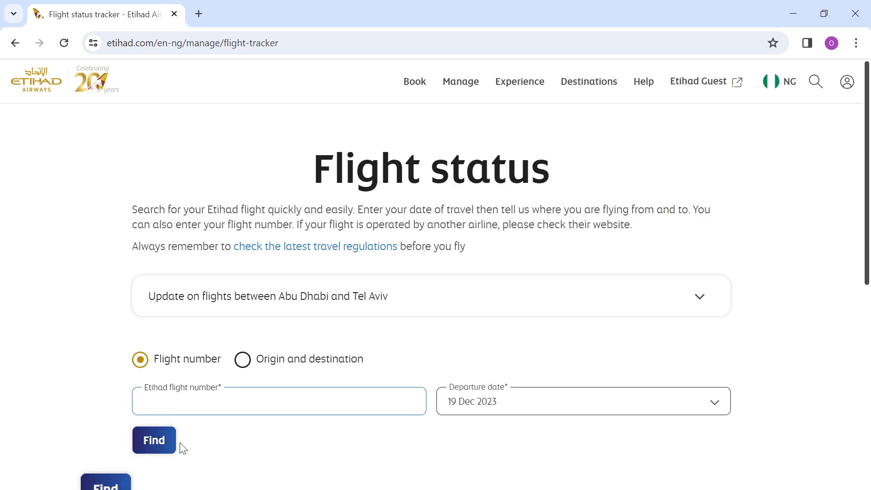
click(279, 401)
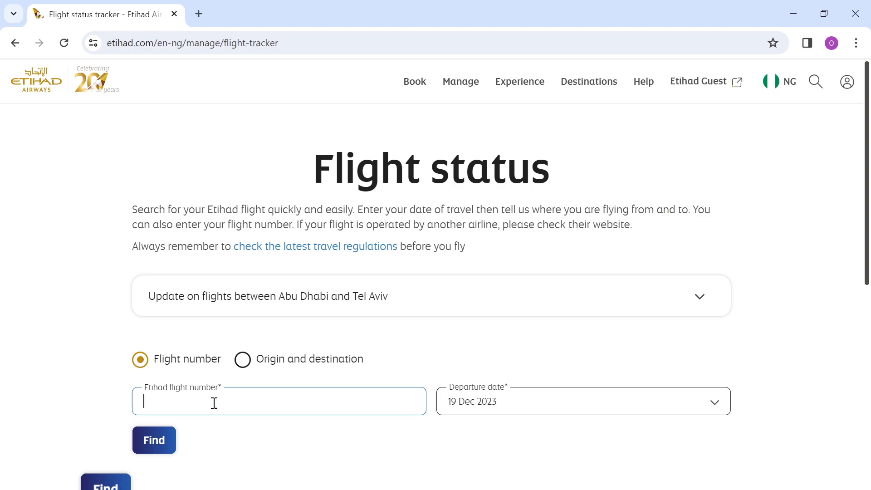
mouse_move(247, 378)
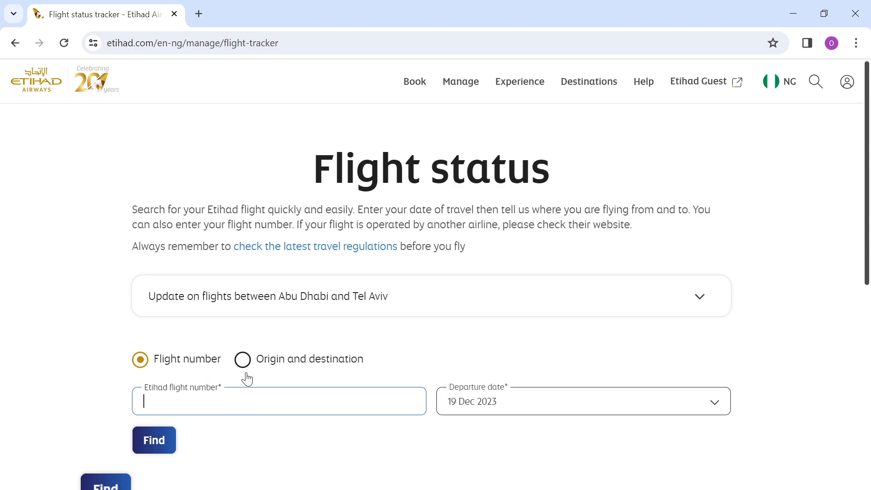
Choose Origin and destination search, showing blank From/To fields and departure date 19 Dec 2023
click(242, 359)
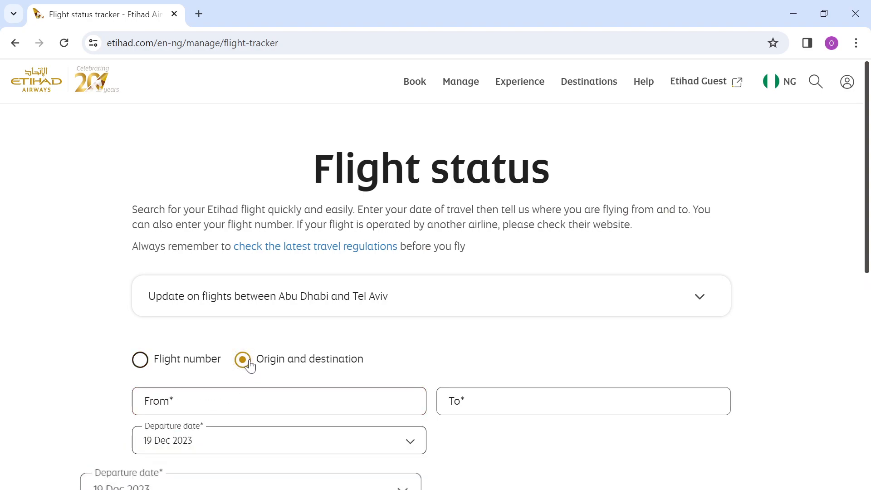
mouse_move(592, 450)
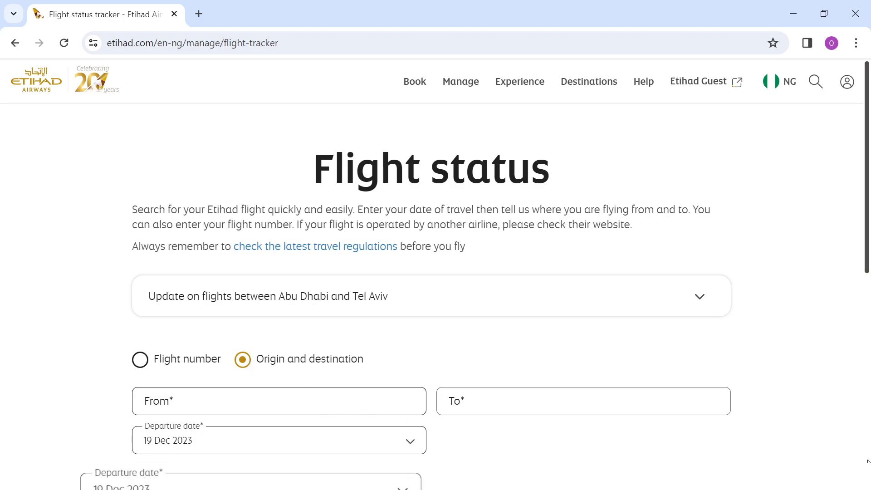
scroll(down, 3)
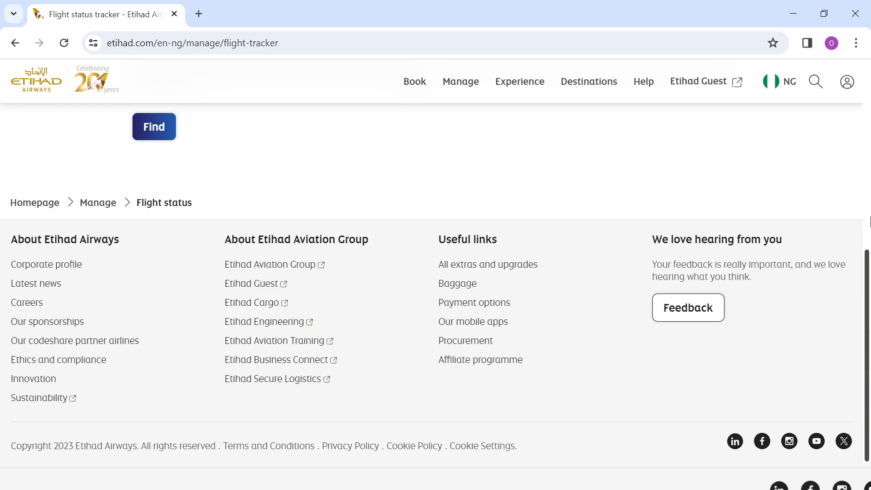
scroll(up, 3)
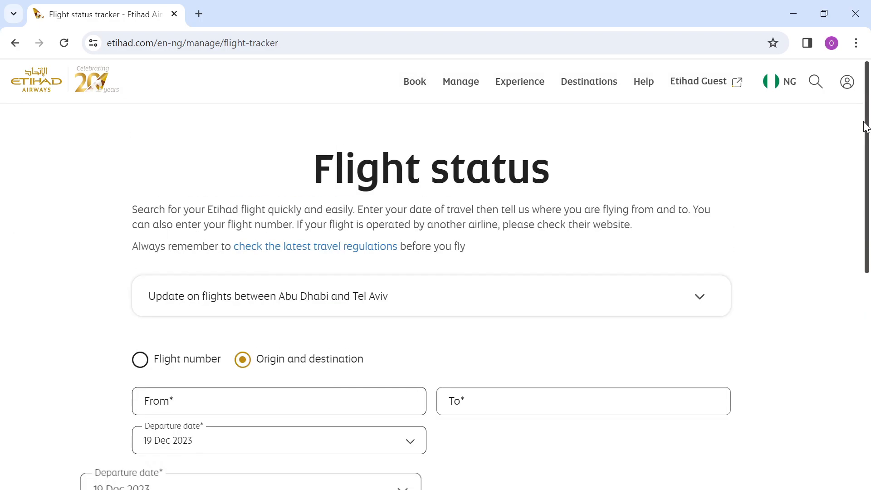
mouse_move(28, 369)
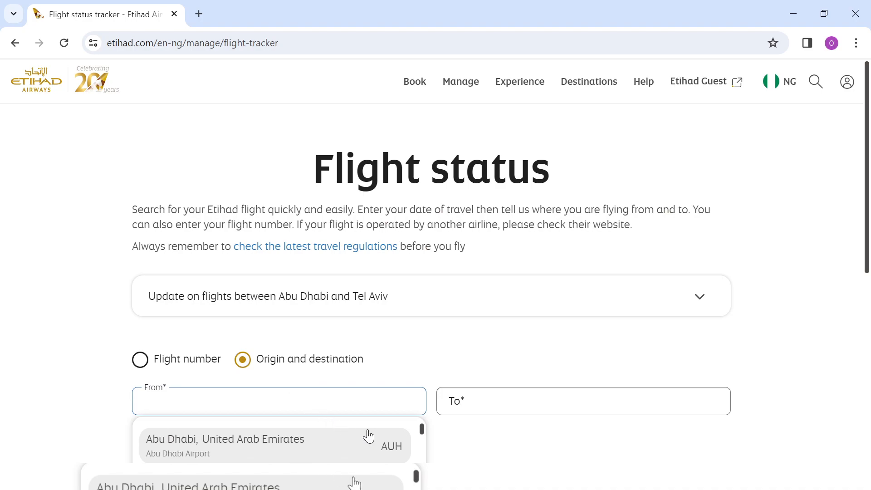
mouse_move(527, 409)
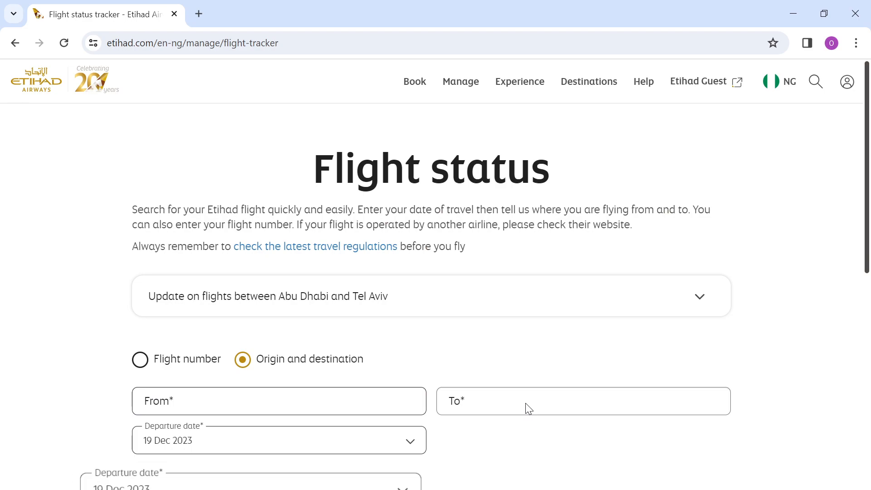
mouse_move(416, 445)
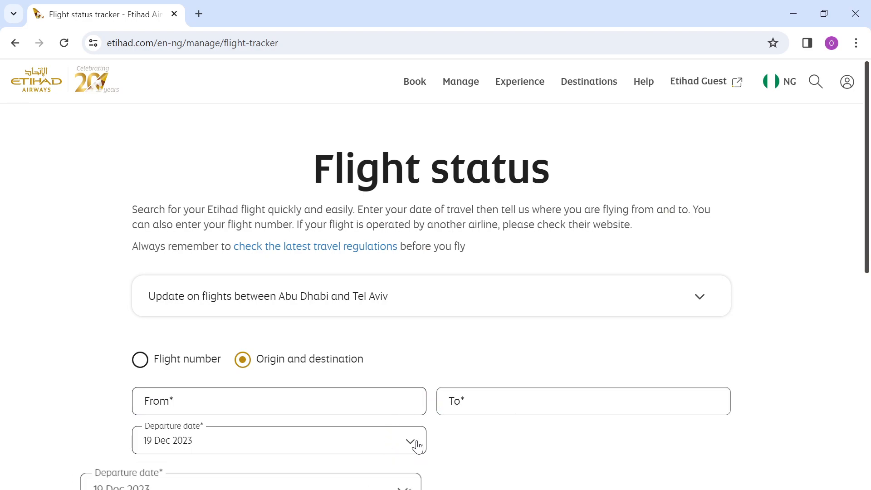
mouse_move(412, 446)
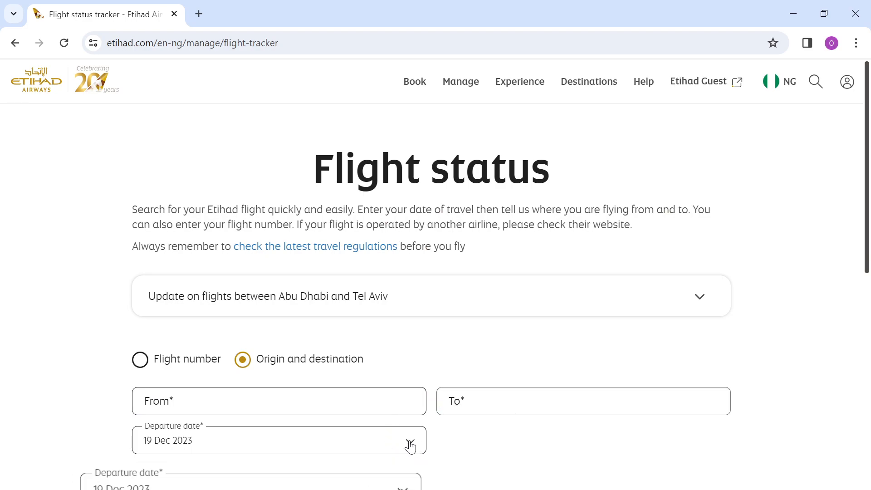
mouse_move(466, 441)
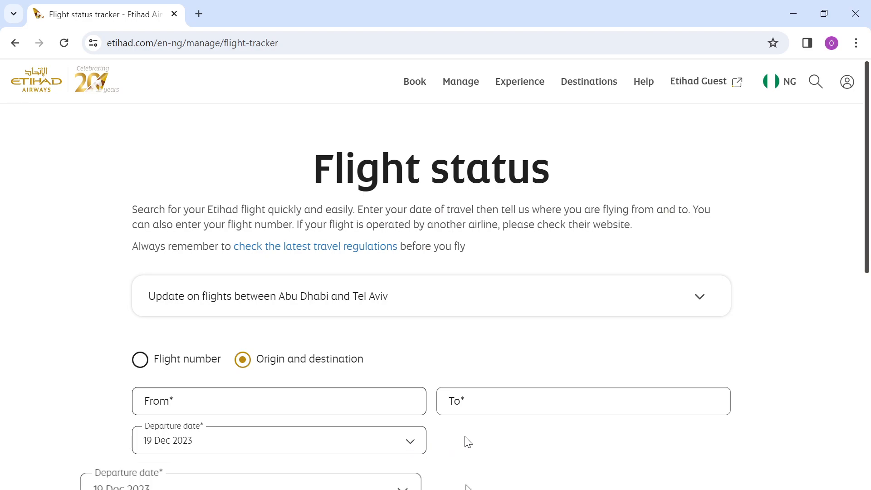
mouse_move(506, 449)
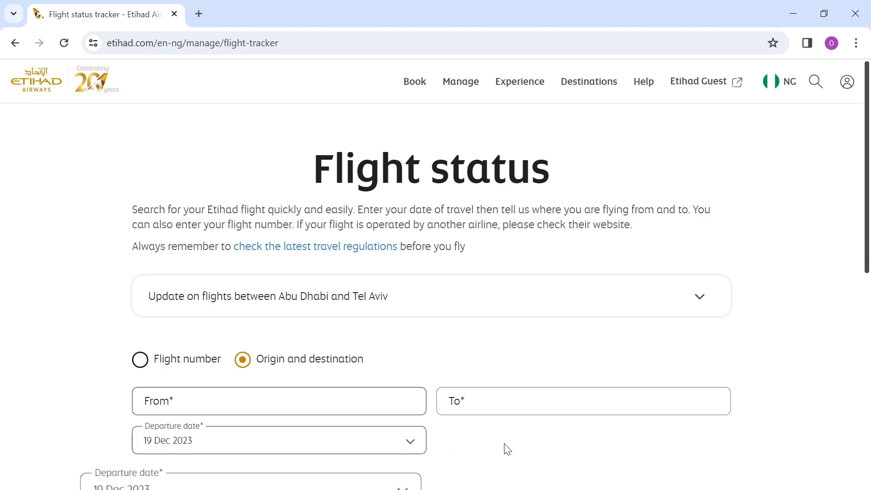
mouse_move(257, 448)
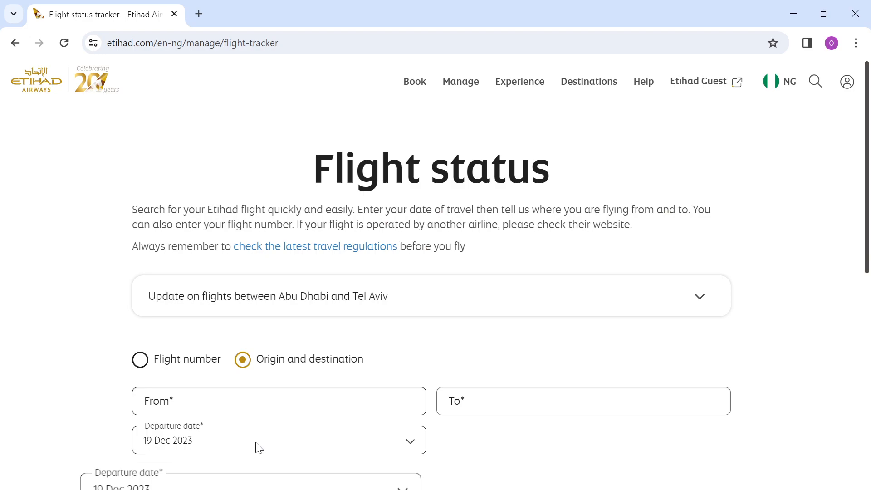
mouse_move(341, 441)
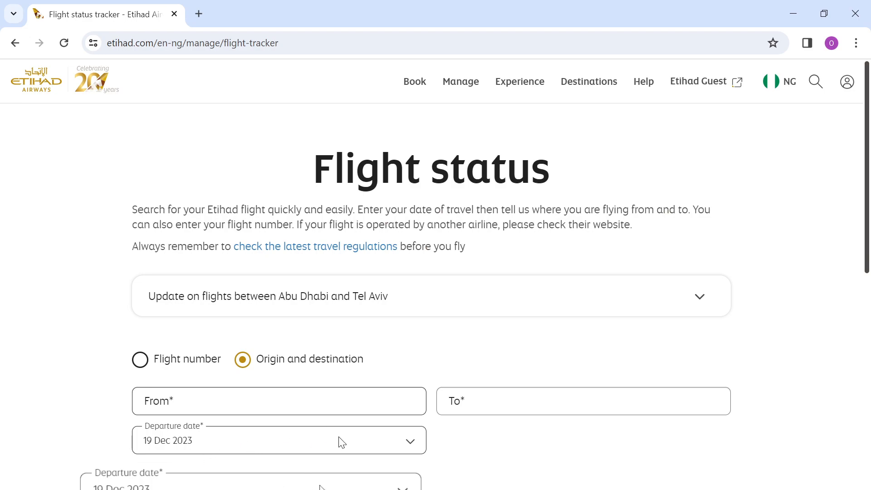
mouse_move(334, 427)
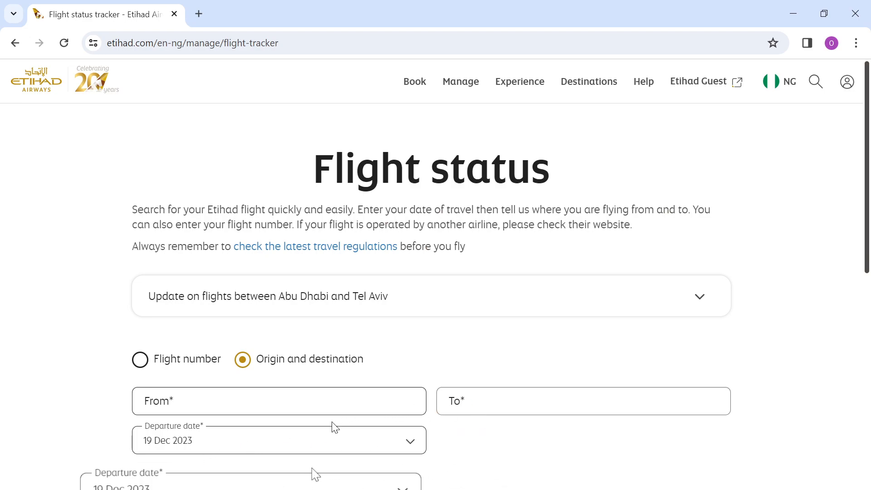
mouse_move(557, 446)
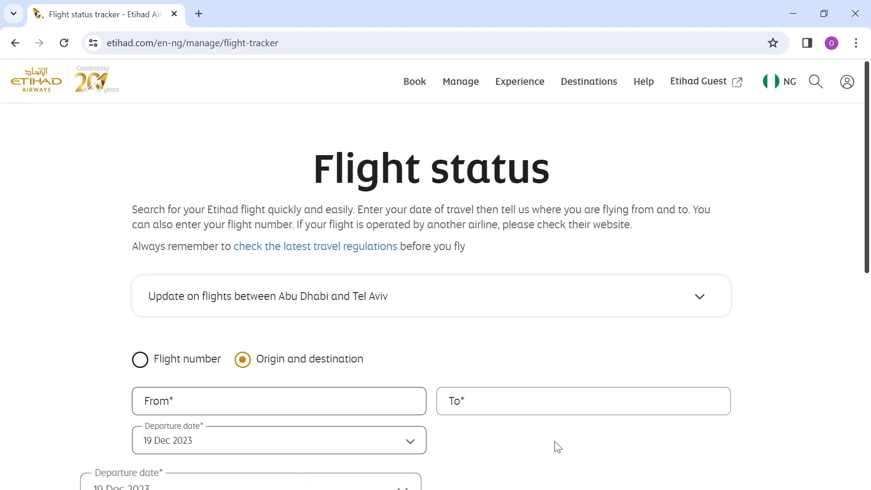
mouse_move(746, 427)
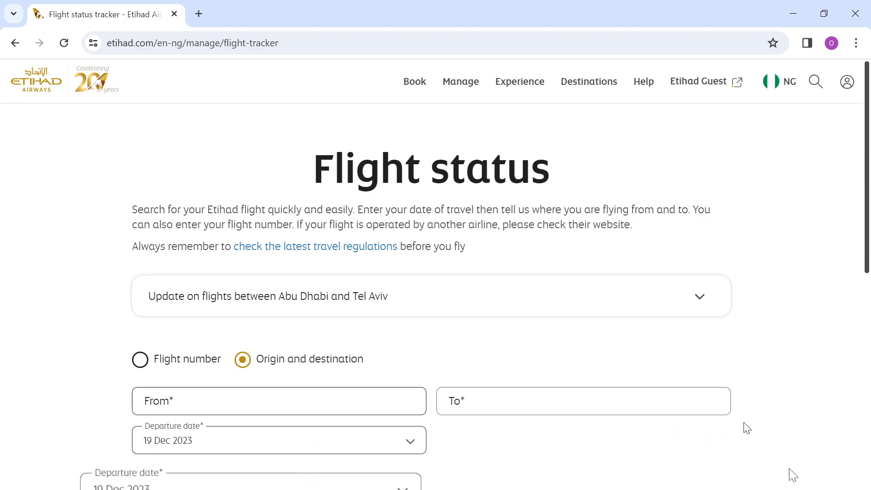
mouse_move(757, 420)
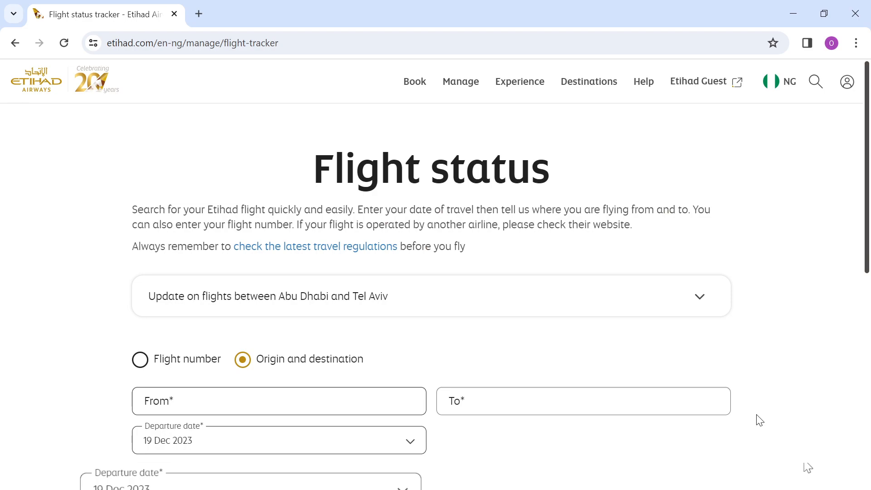
mouse_move(762, 387)
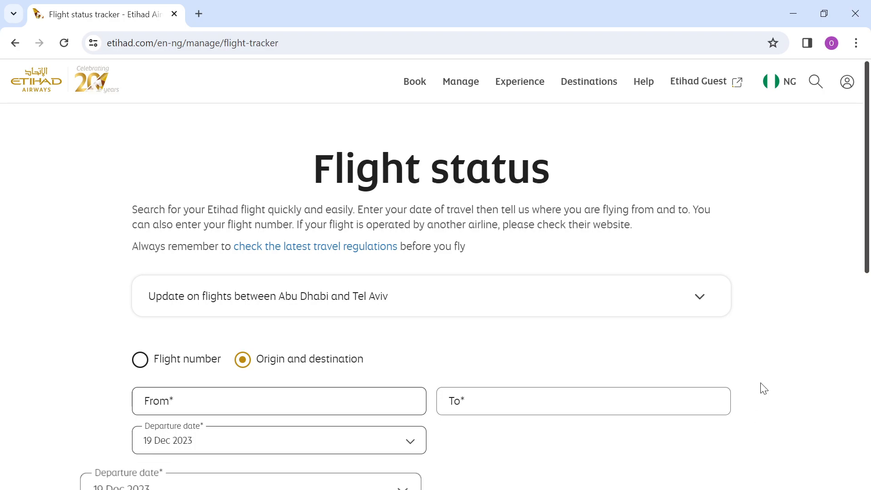
mouse_move(762, 341)
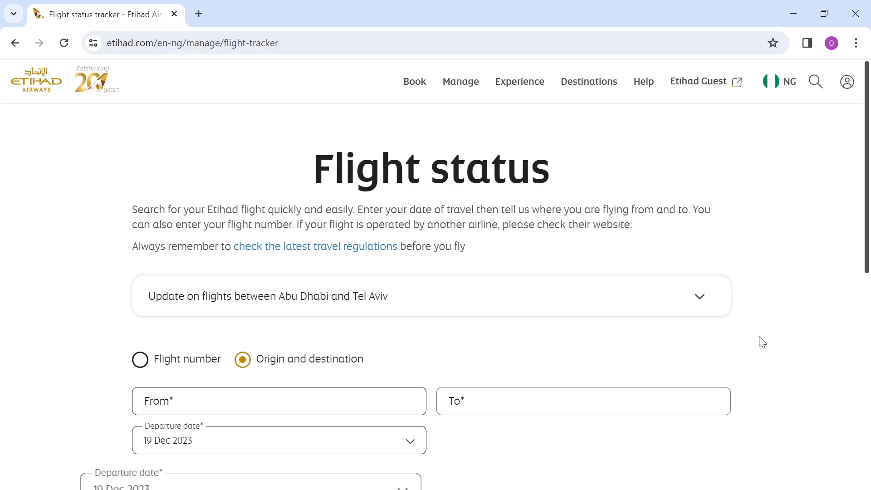